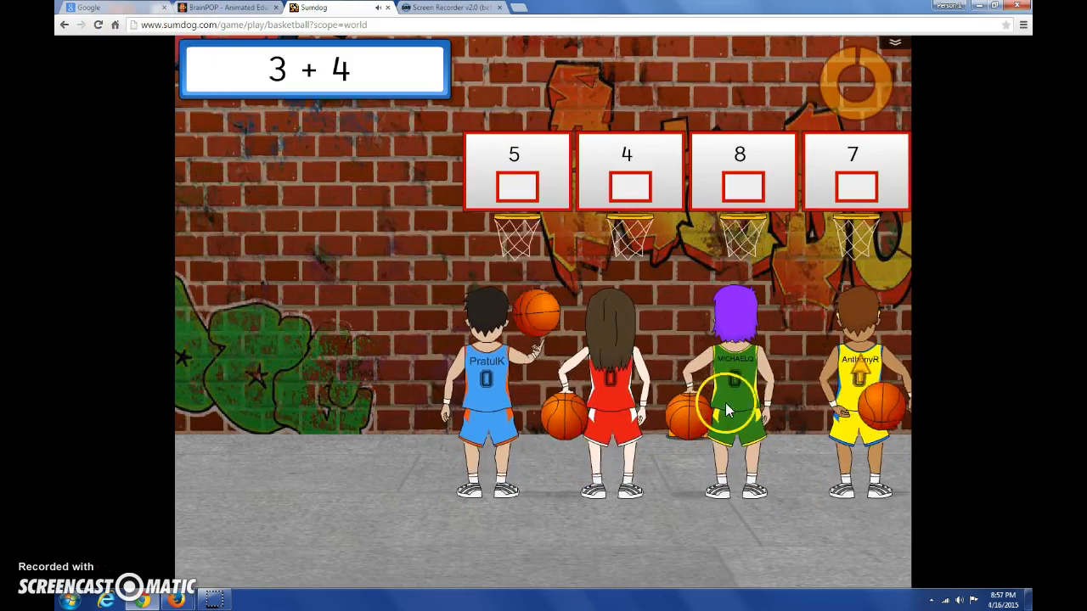
Answer the 3 + 4 question and the true-or-false equation to finish the basketball game.
click(852, 170)
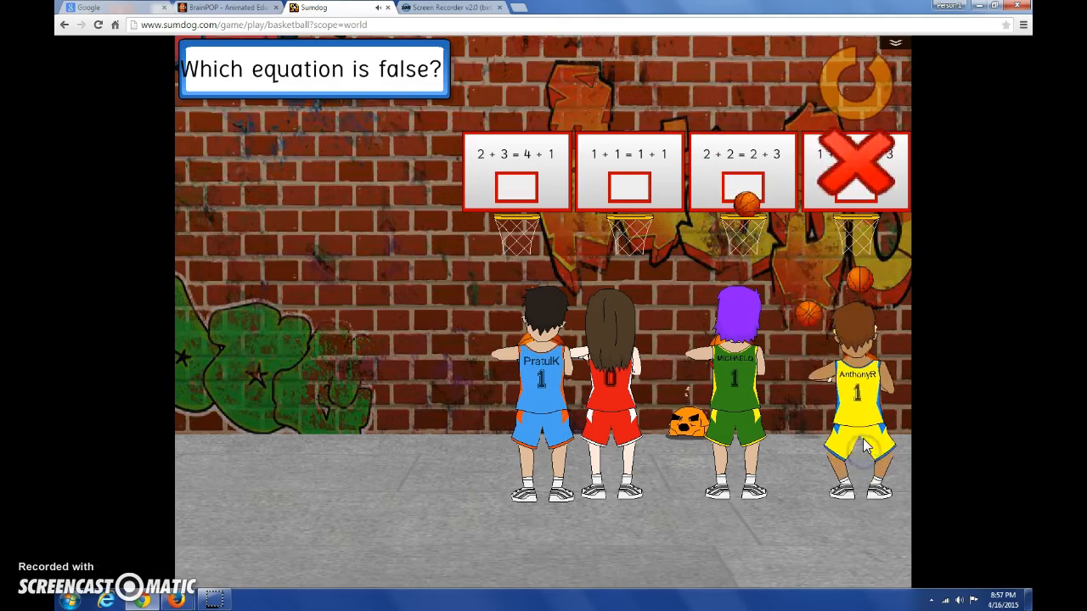
click(856, 169)
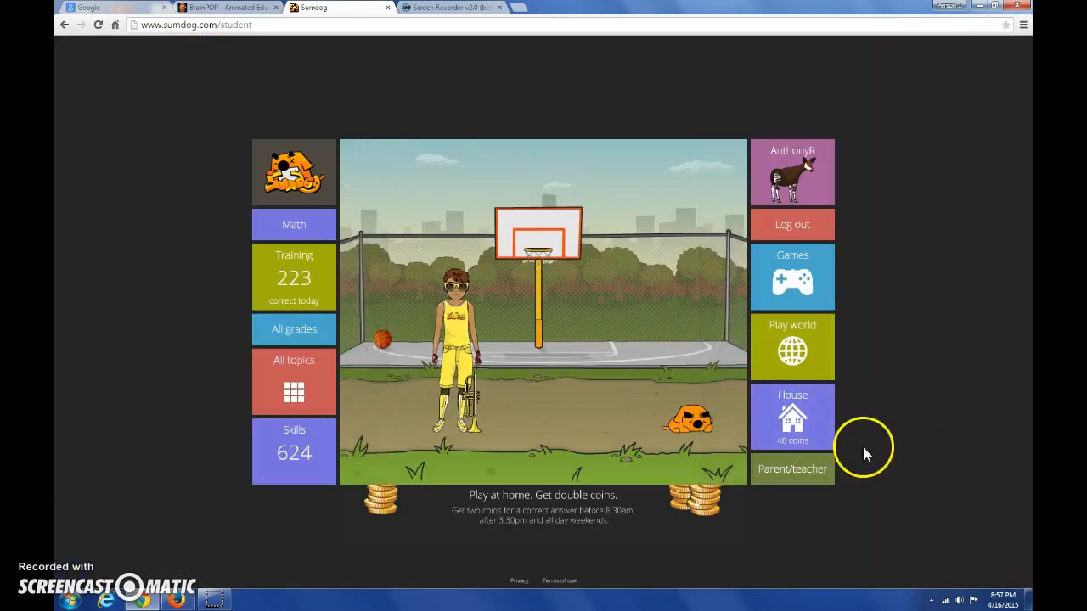
Enter the avatar's house from the House tile on the home page.
click(791, 416)
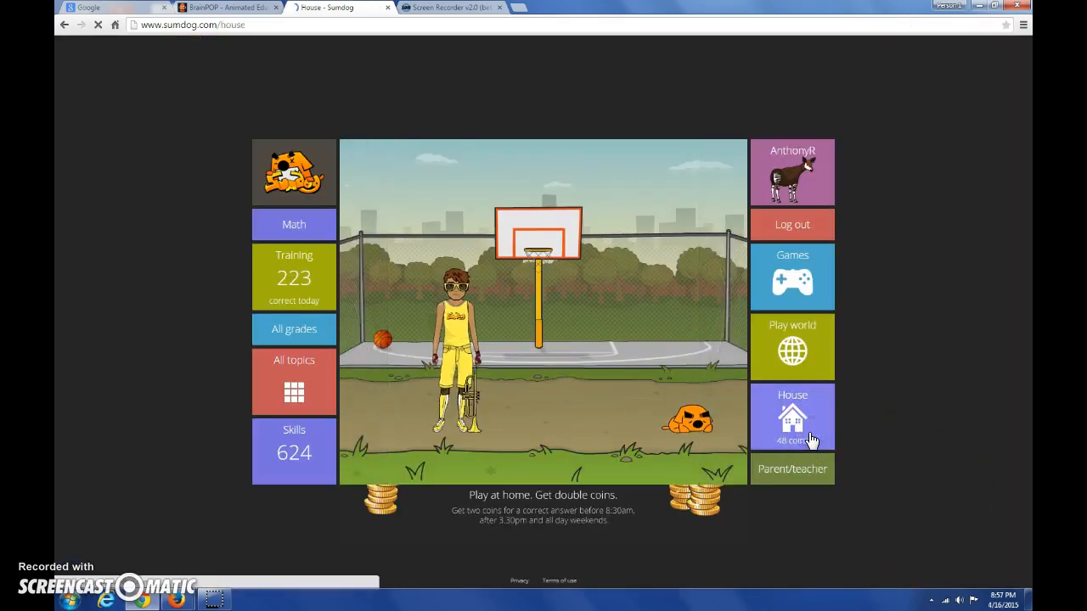
click(791, 416)
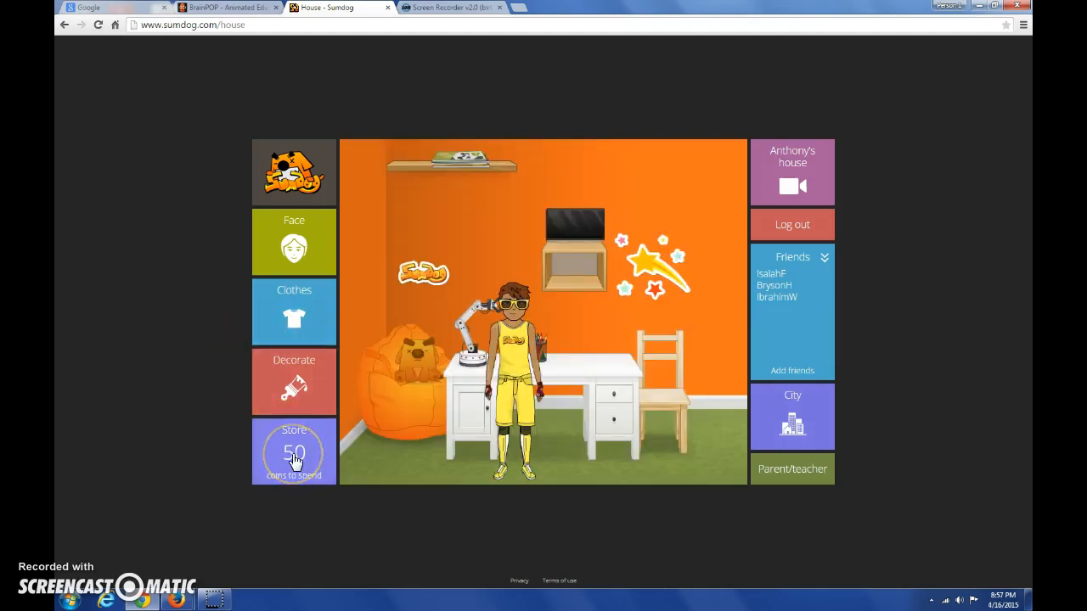
mouse_move(732, 370)
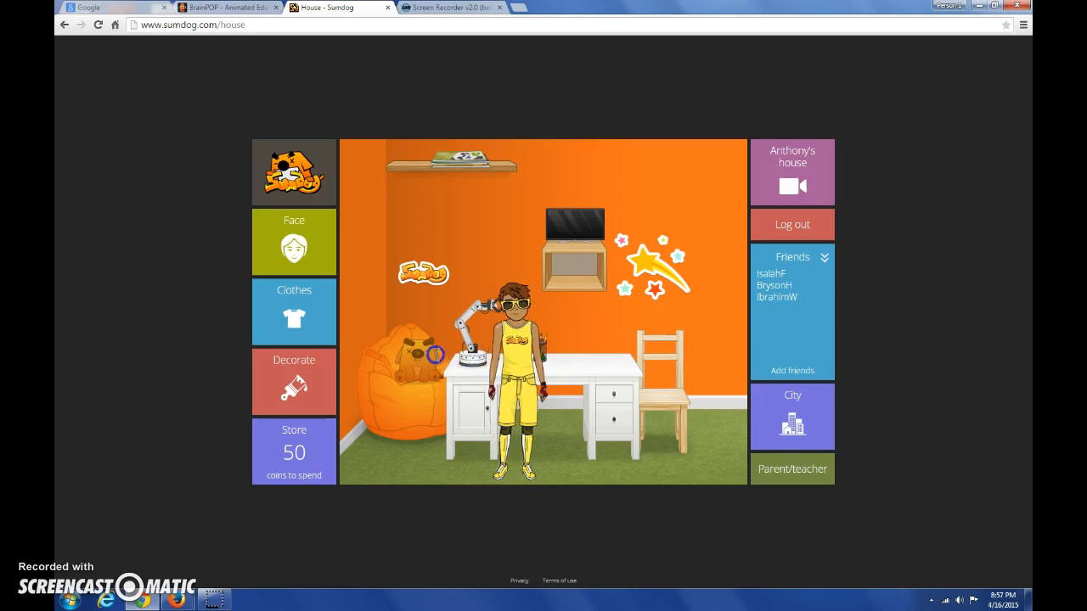
click(293, 382)
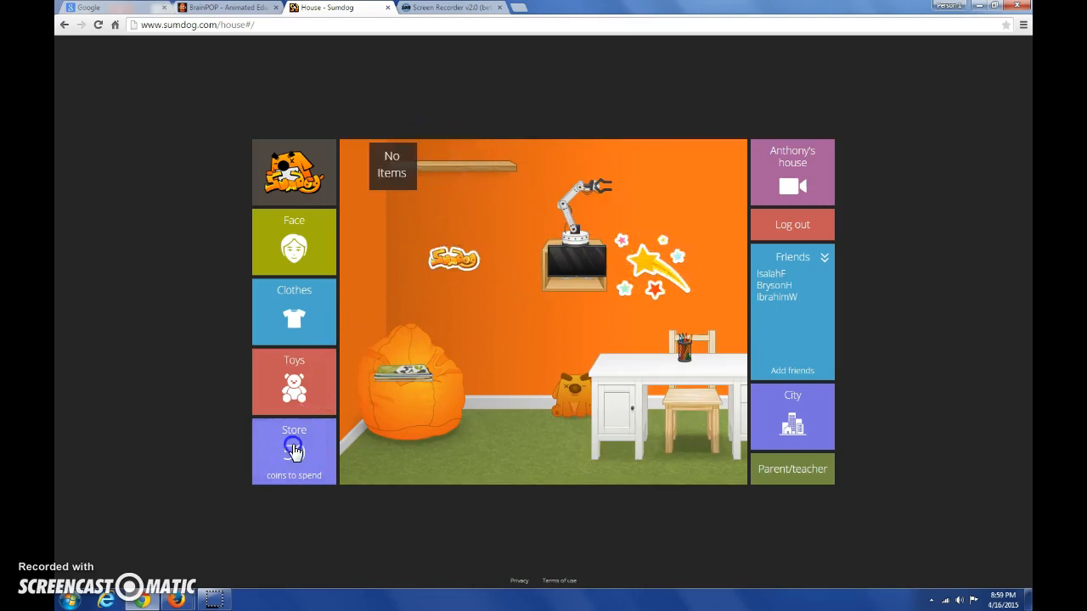
Browse the store's House floors, Toys and pictures-and-stickers categories without buying anything.
click(293, 452)
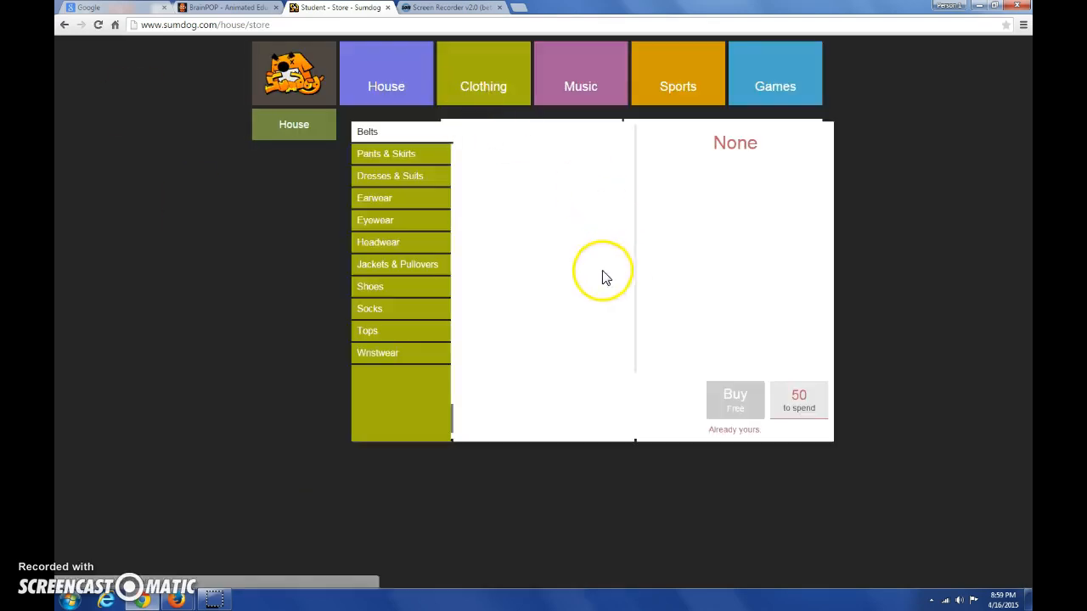
click(385, 85)
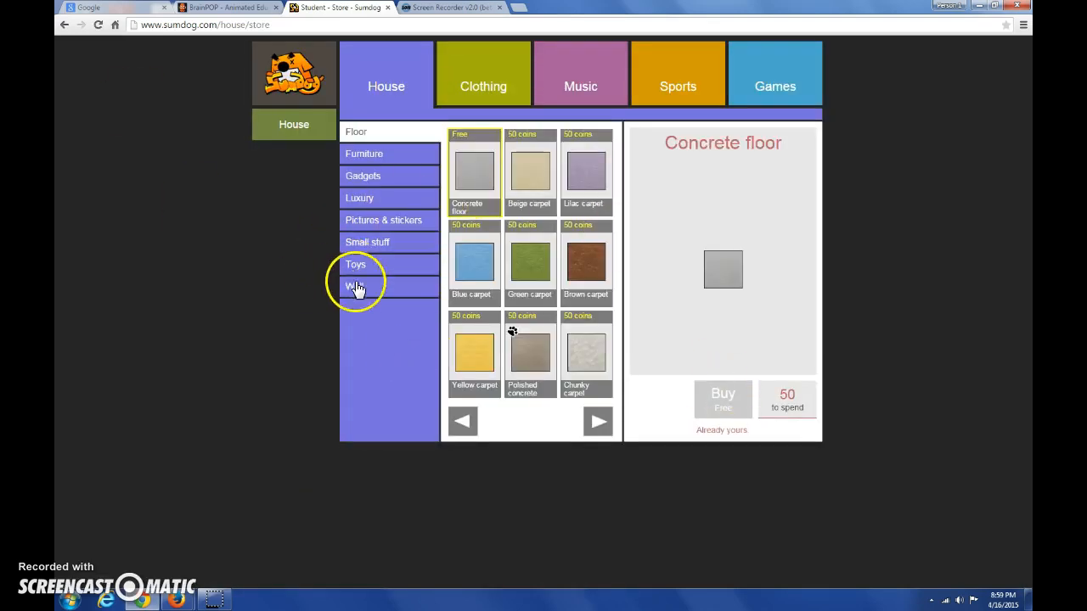
click(355, 265)
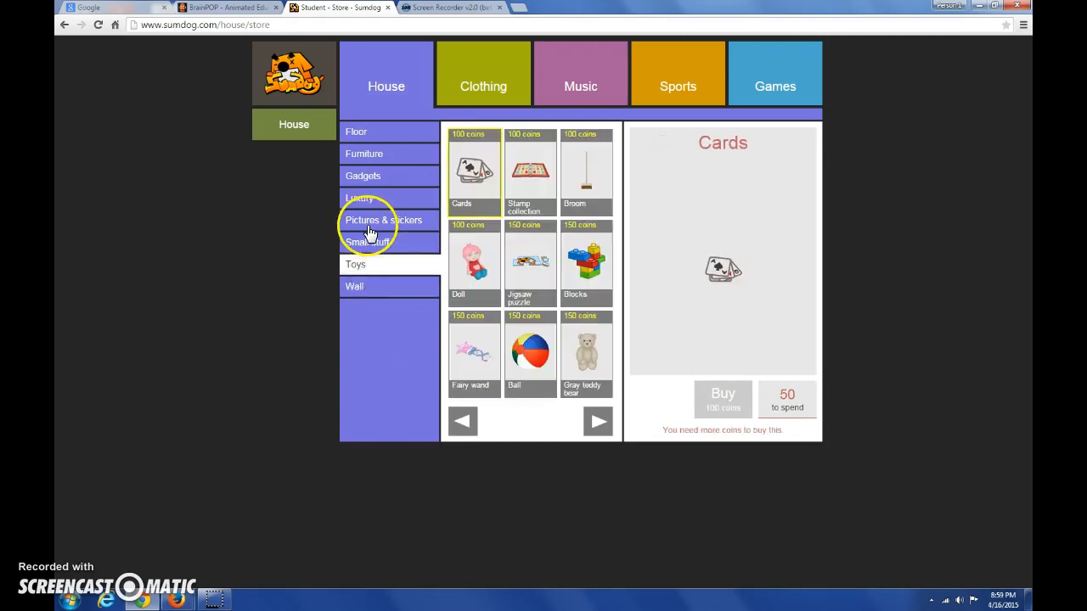
click(366, 197)
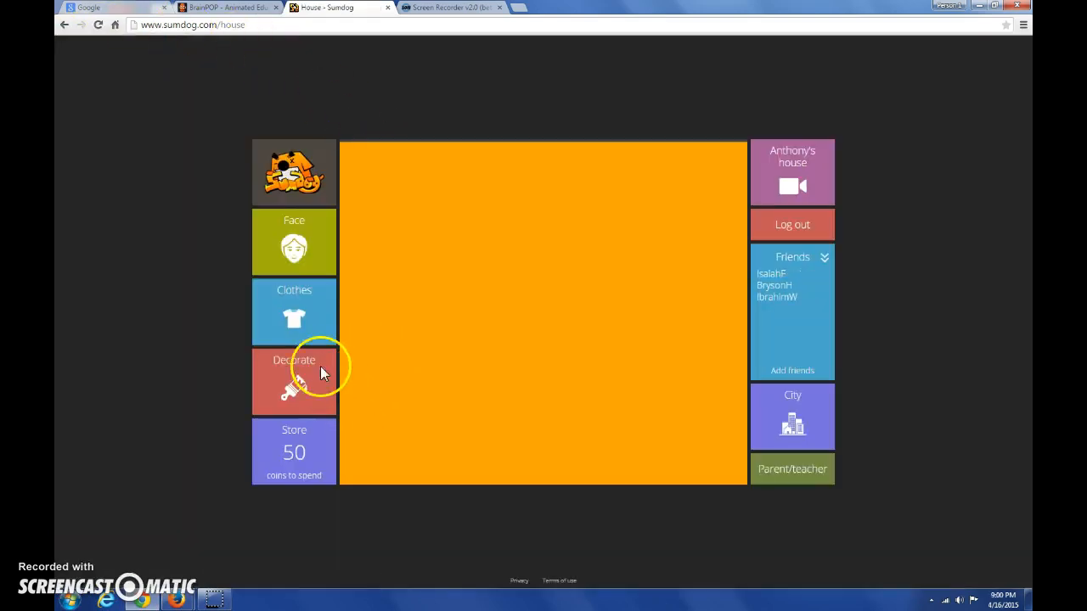
In Edit face, page through the eyebrow styles and choose a new eyebrow shape.
click(294, 173)
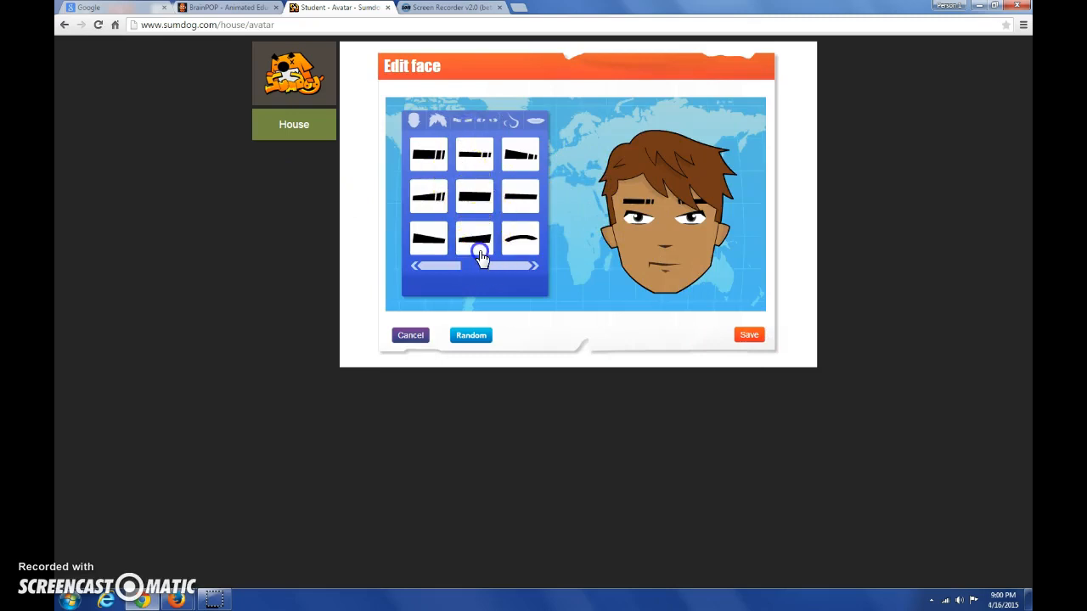
click(473, 238)
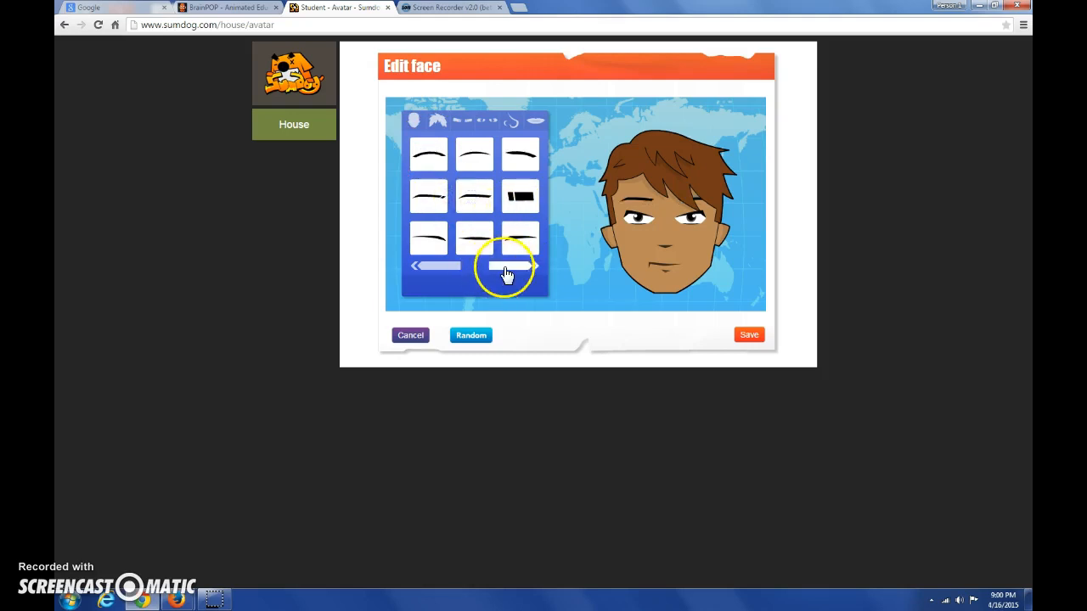
click(533, 265)
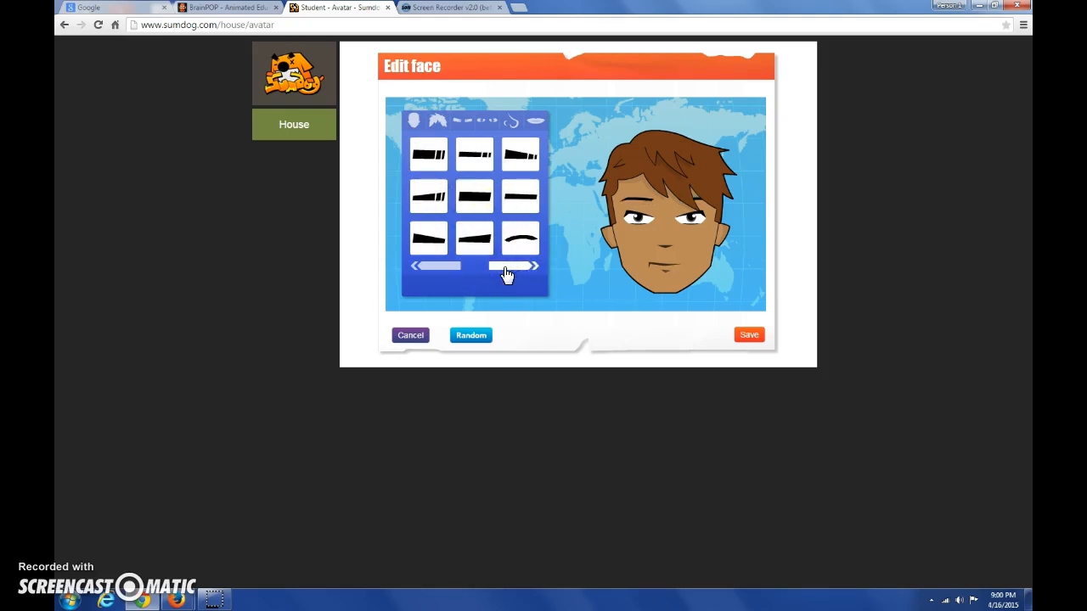
click(533, 265)
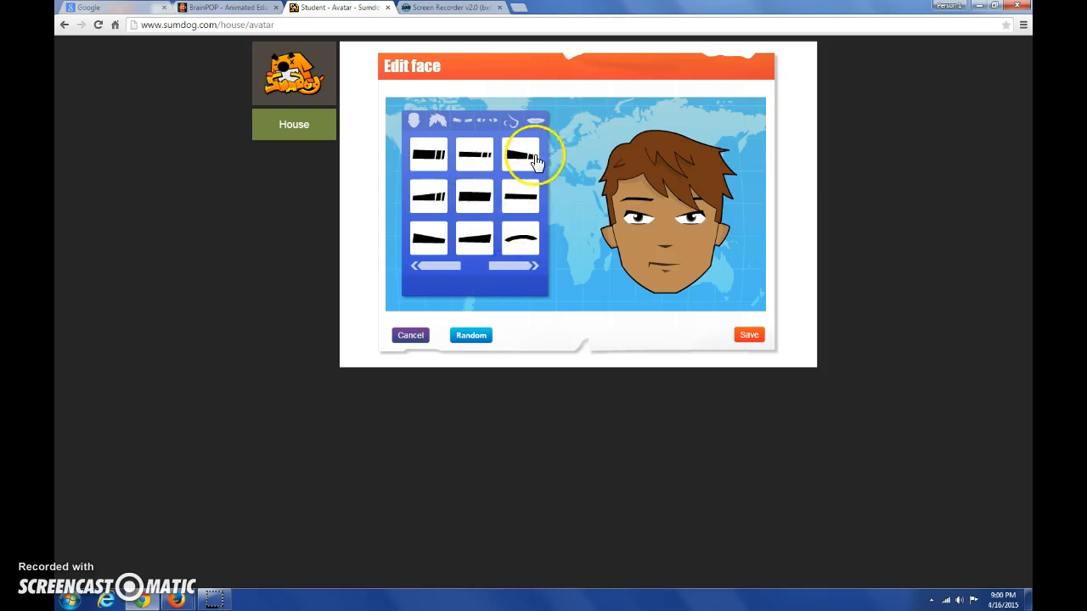
click(472, 156)
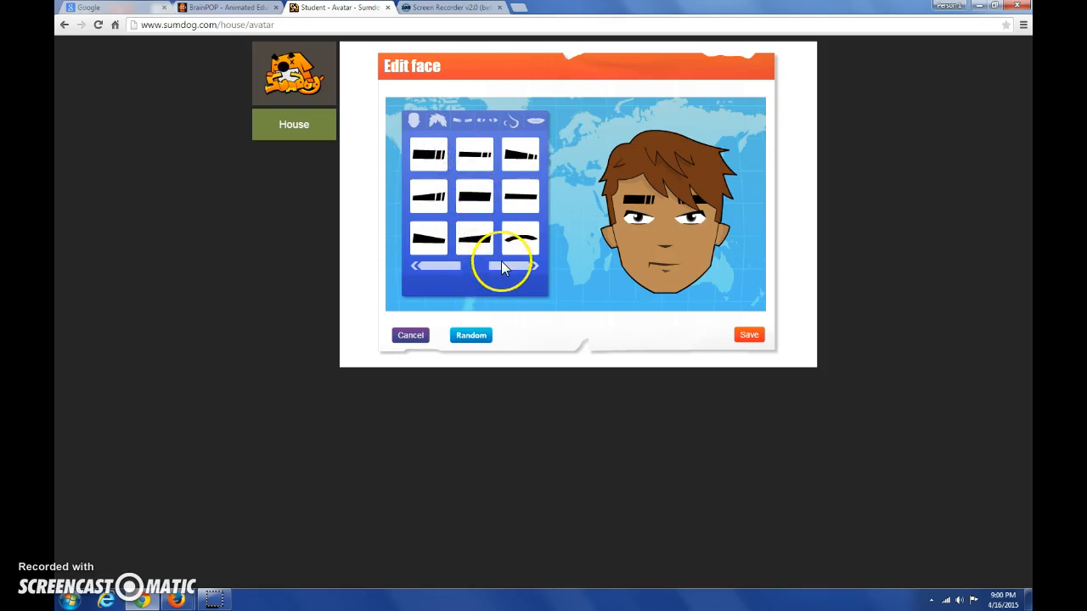
click(506, 265)
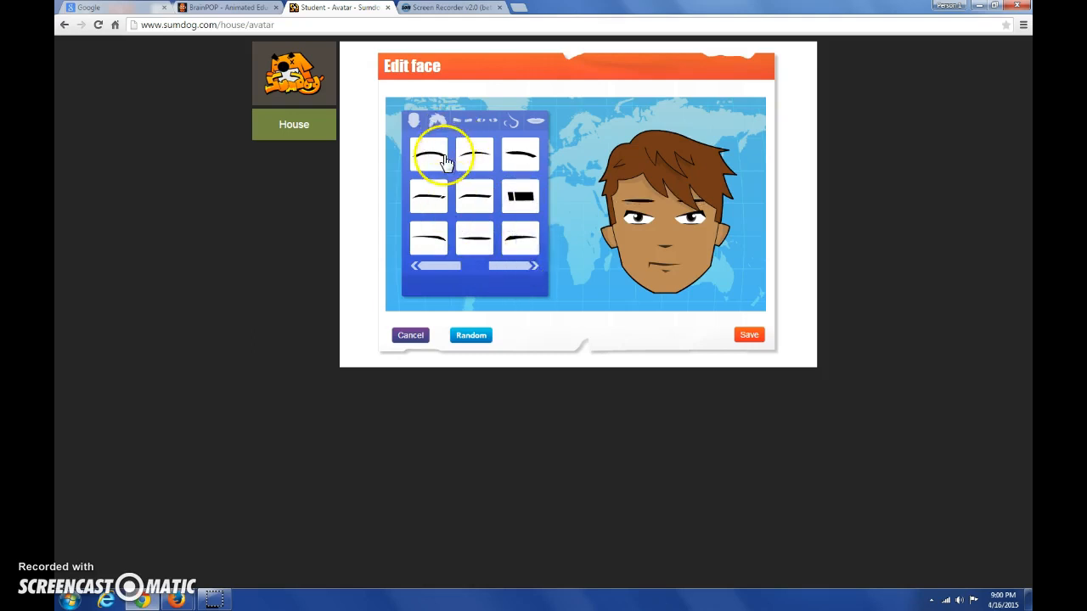
click(509, 266)
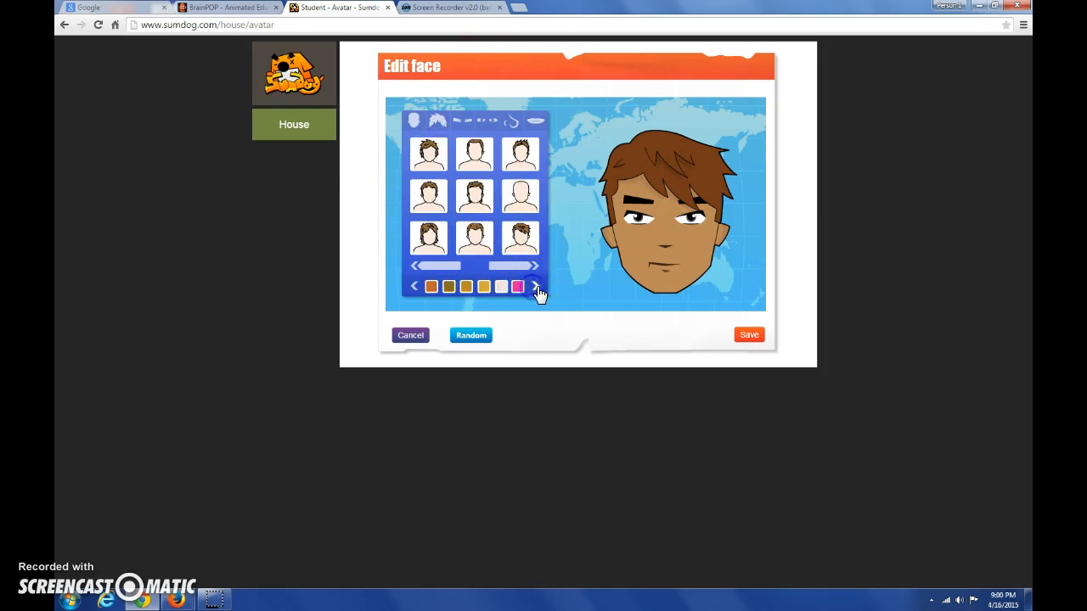
Try blonde and green hair colours, settle on the dark one and save the face.
click(465, 286)
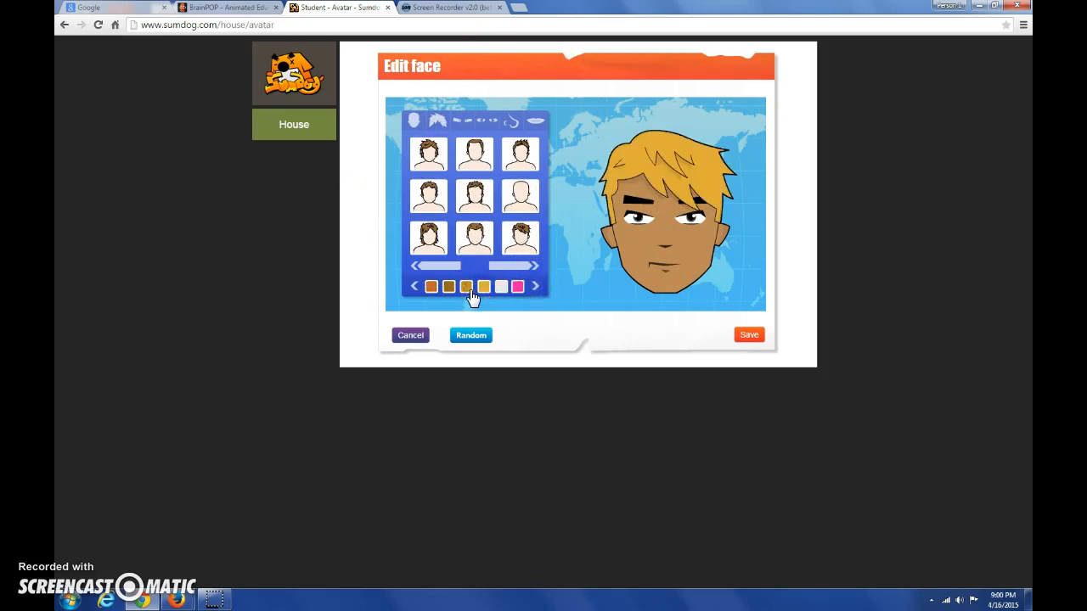
click(536, 285)
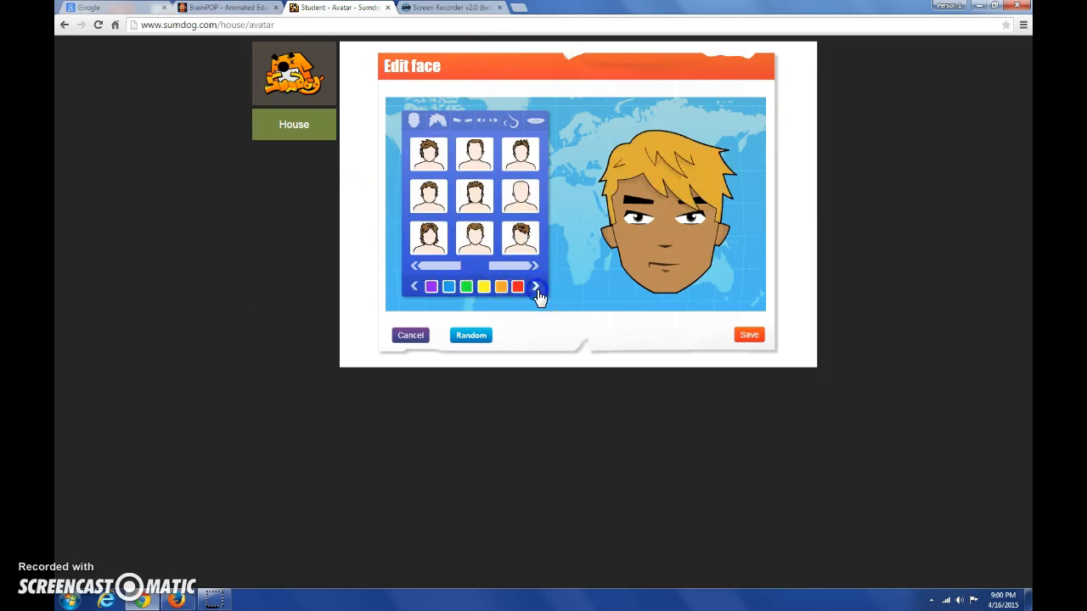
click(465, 285)
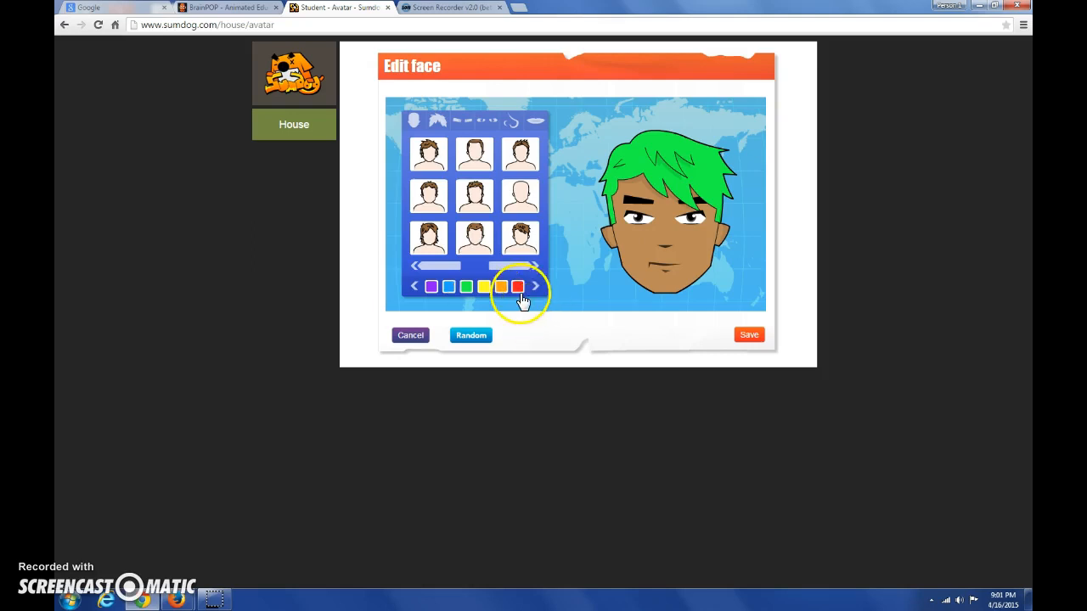
click(499, 285)
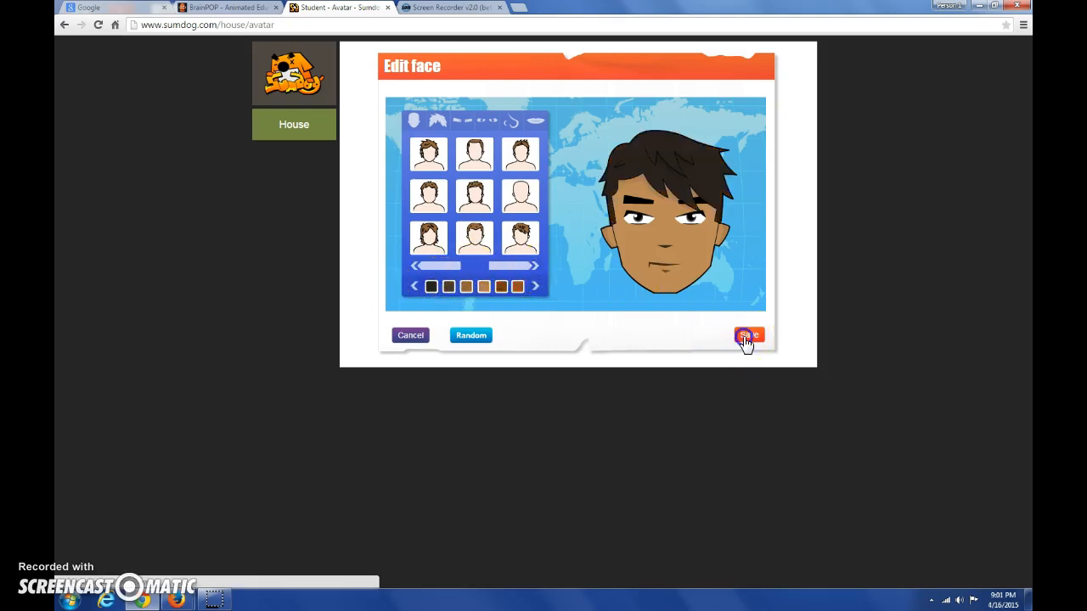
click(747, 337)
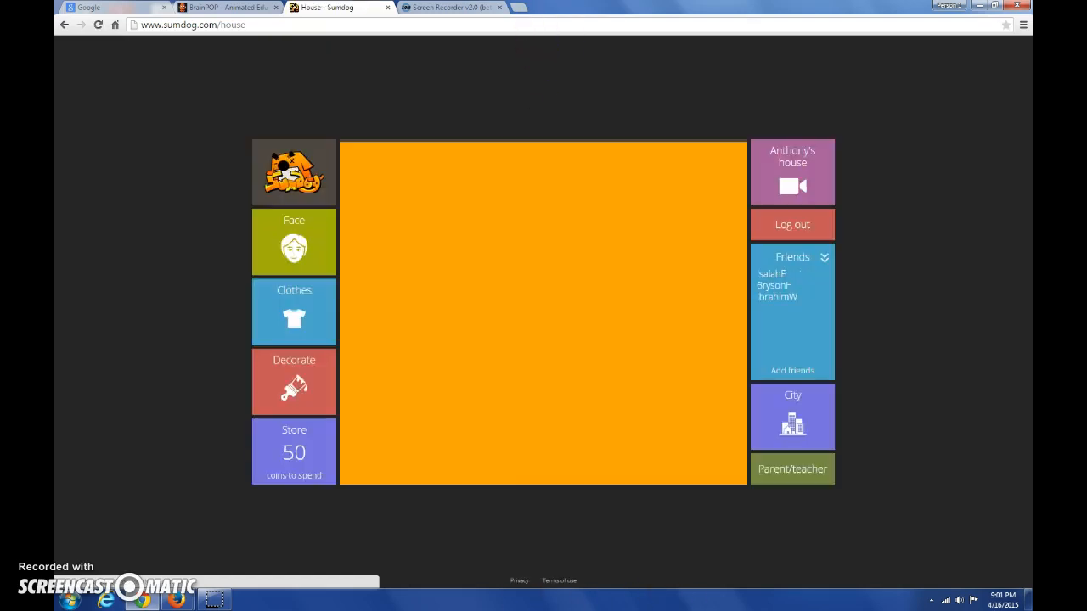